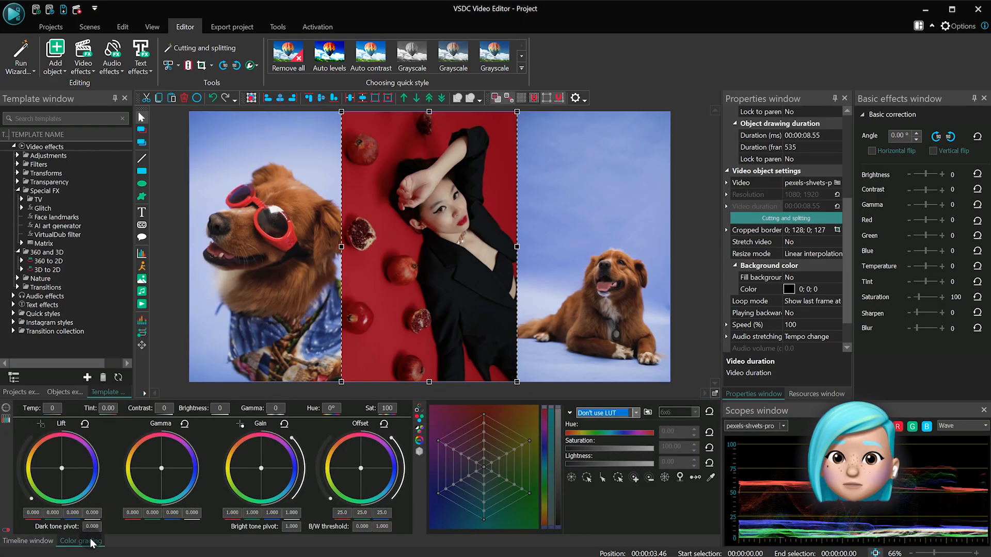
Apply a LUT with the hue wheel shifted so the red backdrop becomes pink
left_click(635, 413)
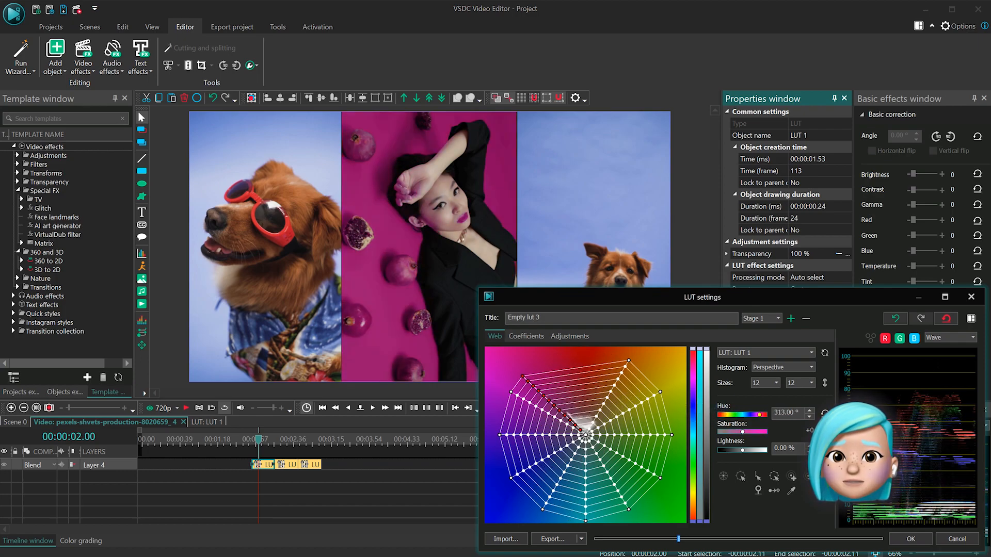
left_click(911, 538)
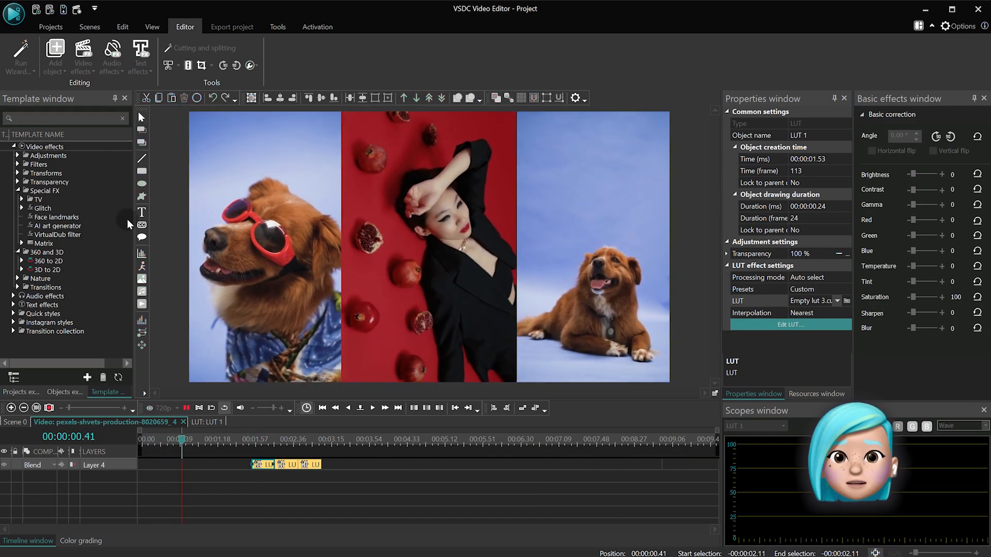
left_click(373, 408)
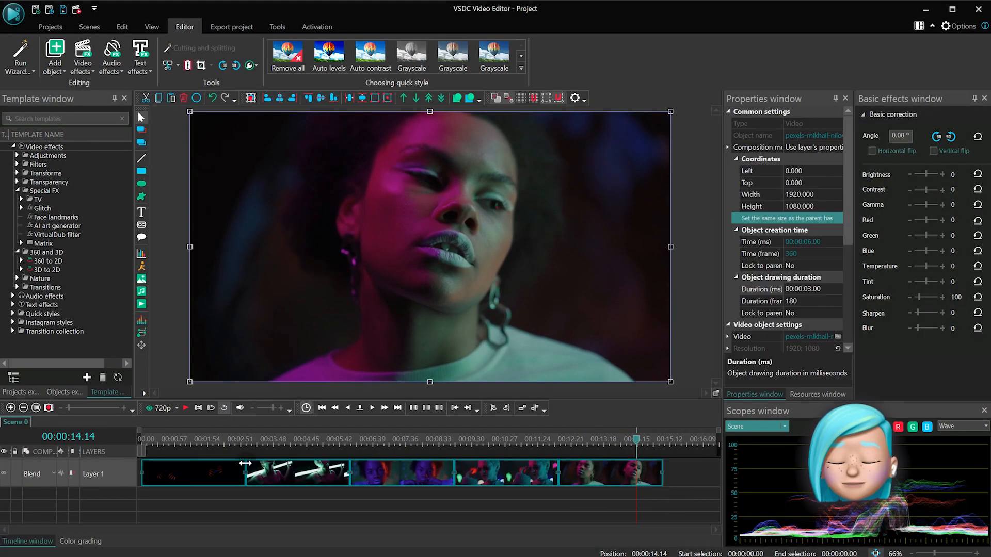
Convert the portrait clips to a sprite with echo filter on, strength 90, Streak blending
right_click(429, 246)
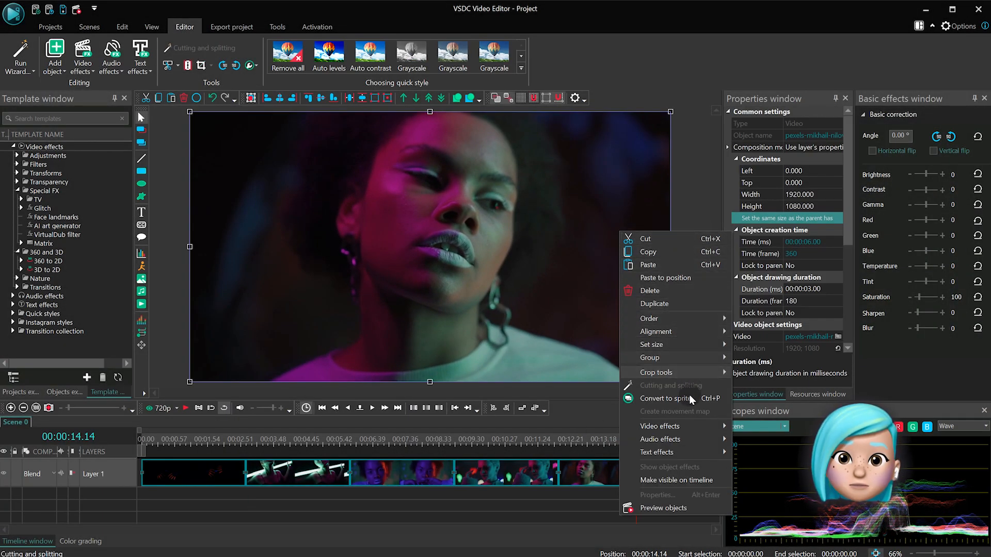
left_click(664, 398)
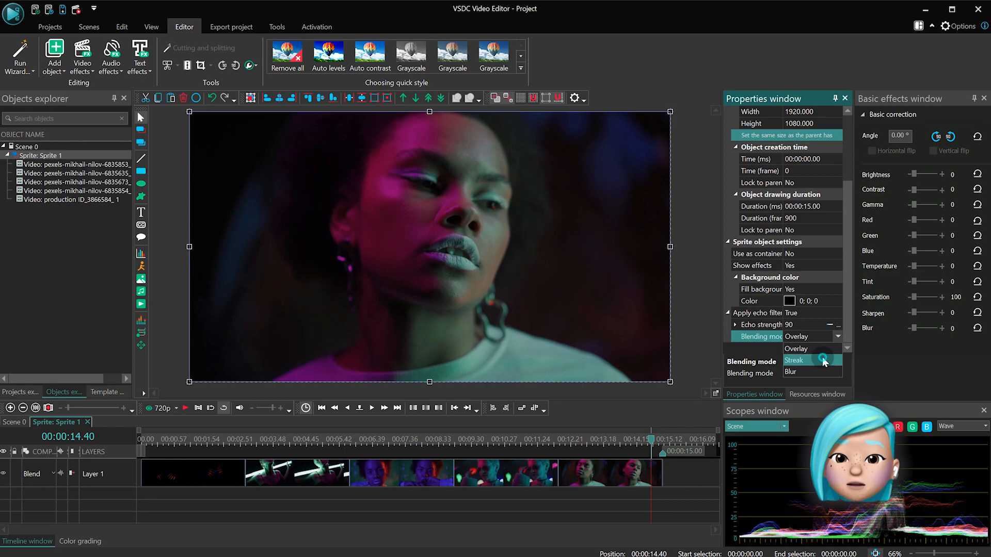
left_click(794, 360)
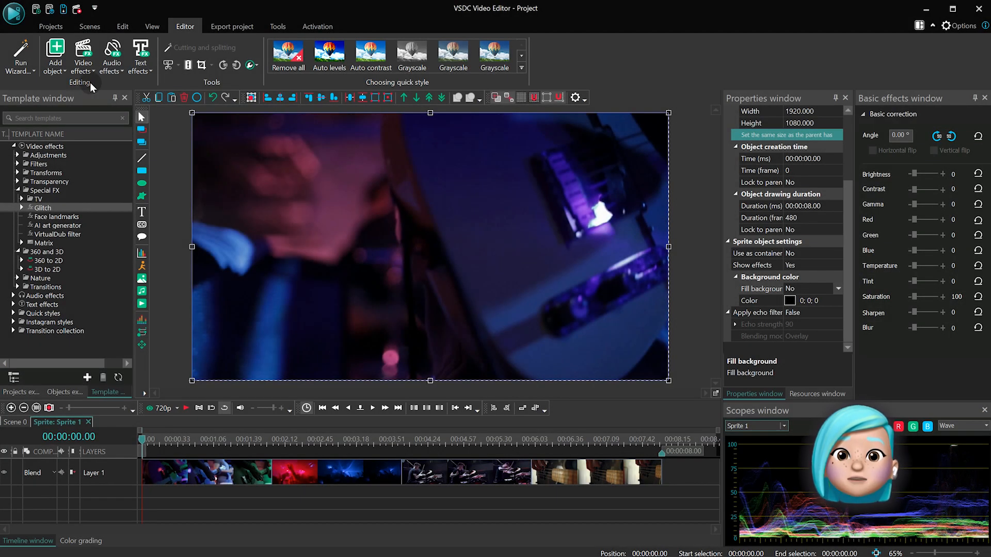
Add the AI art generator effect from Special FX and choose the Feathers model
left_click(82, 56)
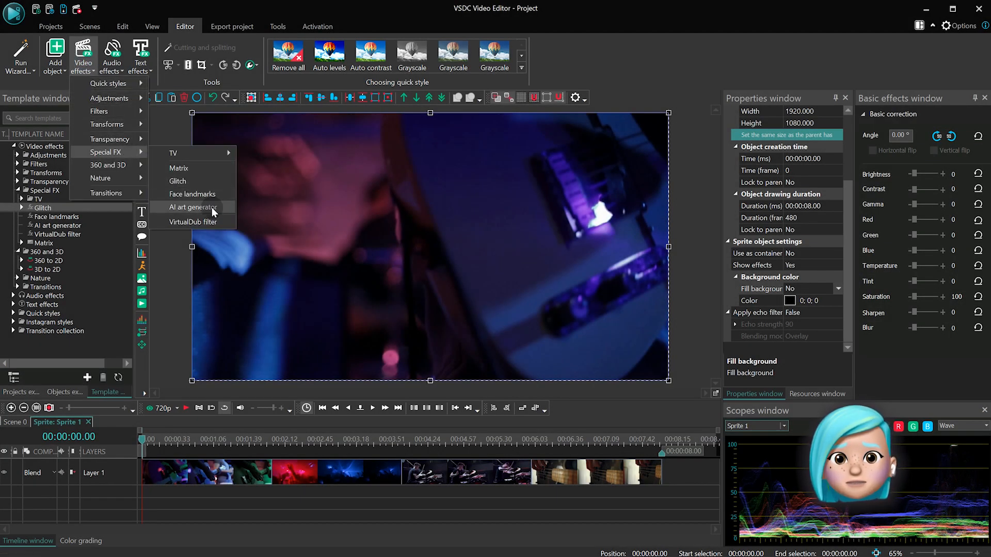
left_click(191, 207)
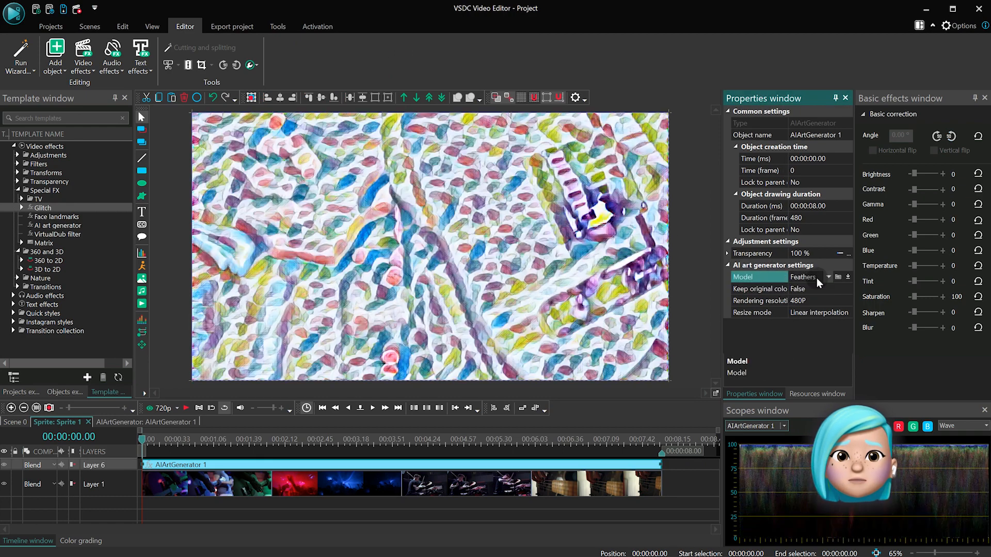
left_click(828, 277)
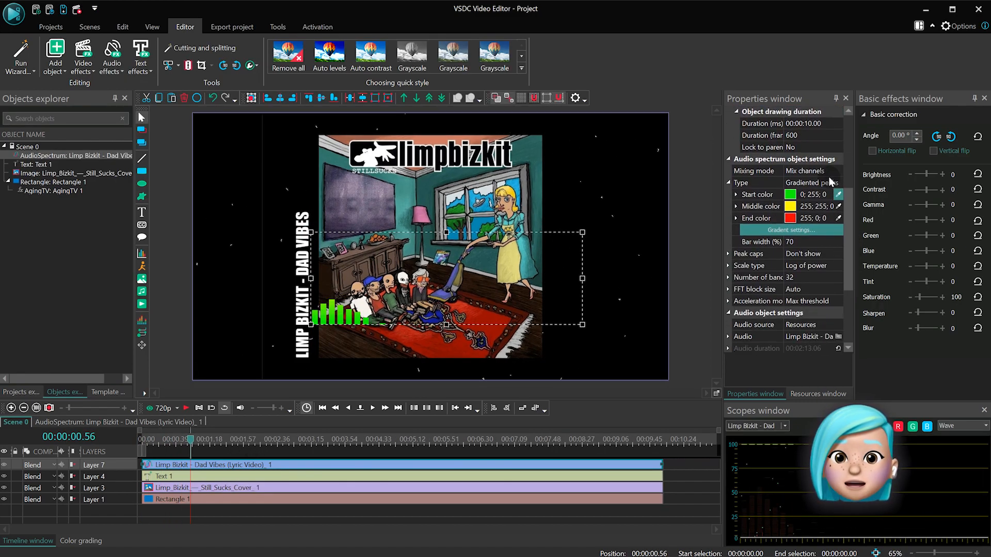
Load the rainy branch project and expand the Nature effects category containing Raindrops
left_click(809, 183)
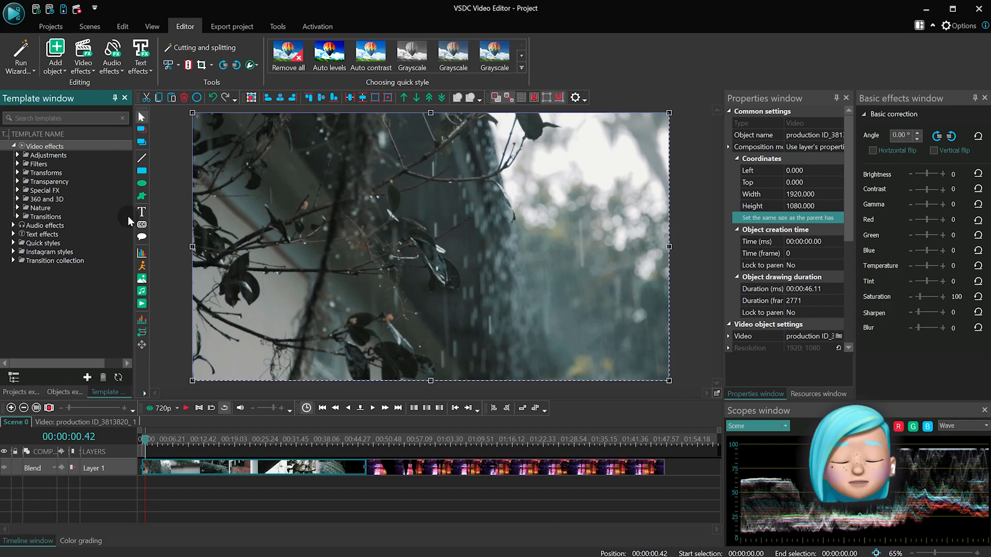
left_click(17, 207)
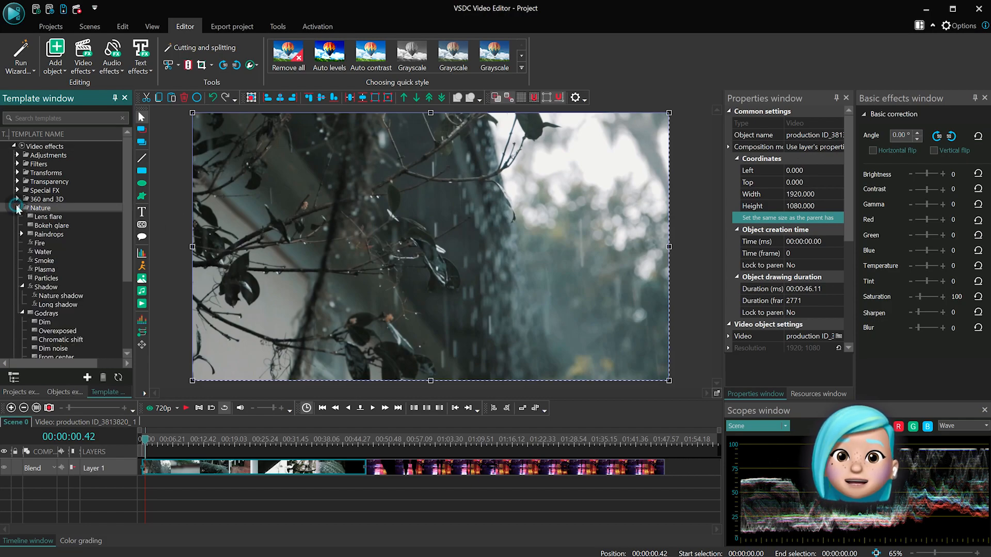